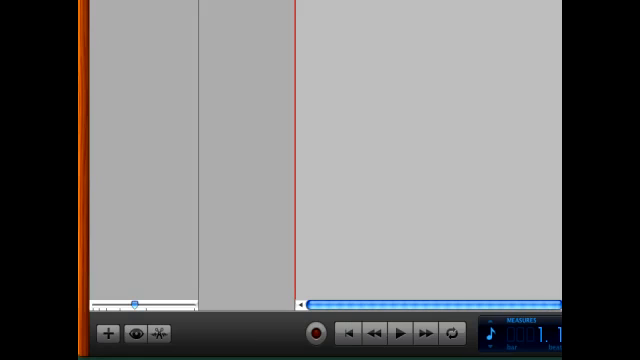
Step: Create a new Real Instrument track in the song
click(108, 332)
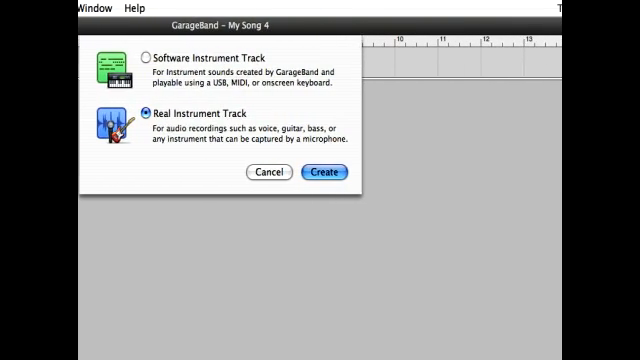
click(324, 172)
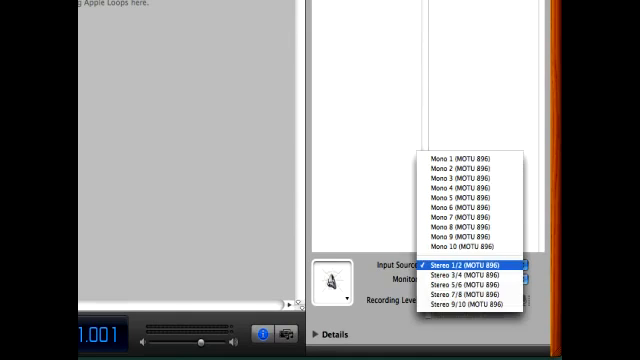
mouse_move(470, 224)
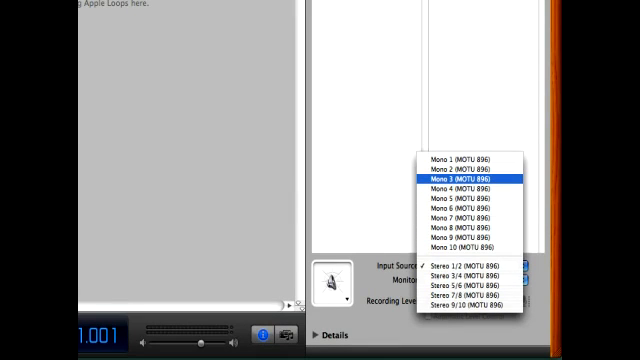
Step: Set the track's input source to Mono 3 (MOTU 896) with Monitor on
click(464, 184)
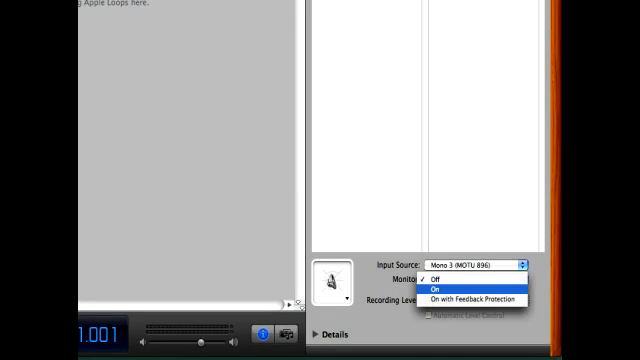
click(430, 288)
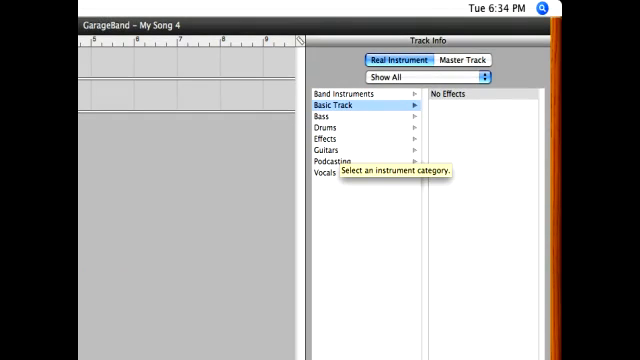
Step: Choose a guitar preset from the Guitars category for the track
click(334, 148)
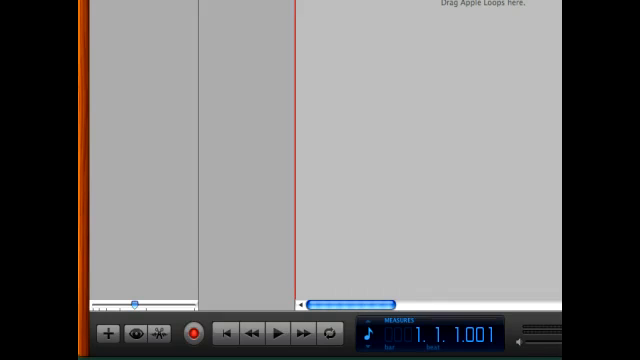
Step: Start recording onto the new track with the Record button
click(288, 332)
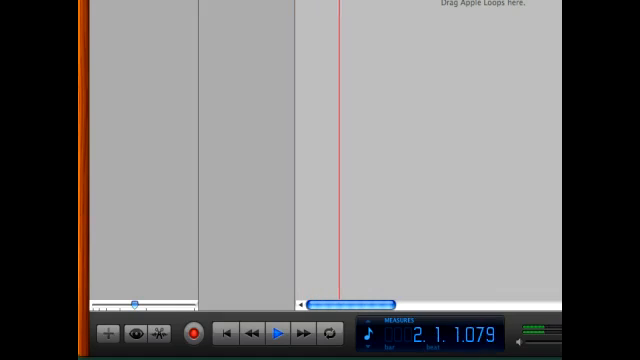